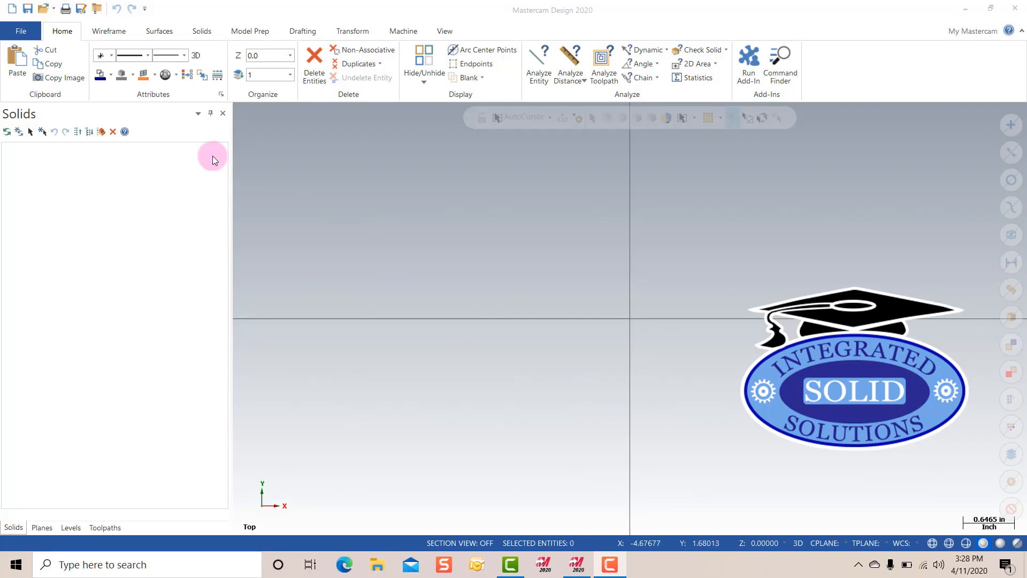
Show the Help page in the File backstage
{"action": "left_click", "coordinate": [21, 31]}
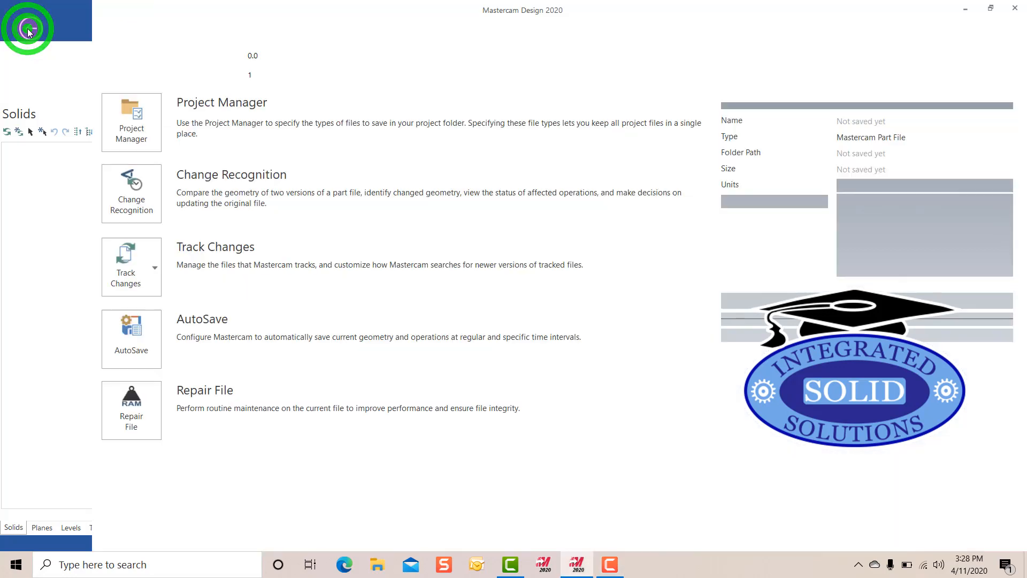
{"action": "left_click", "coordinate": [29, 27]}
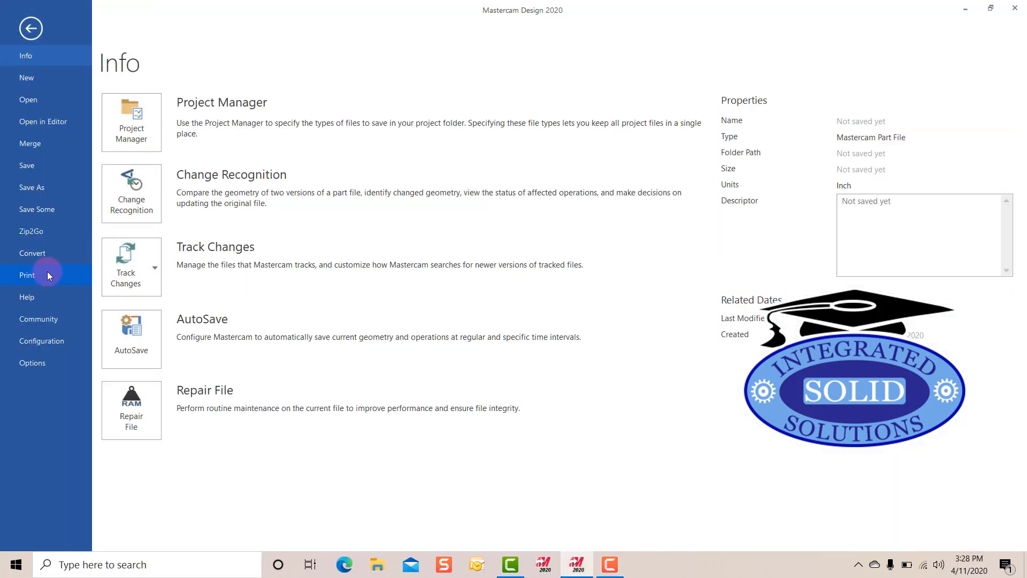
{"action": "left_click", "coordinate": [27, 297]}
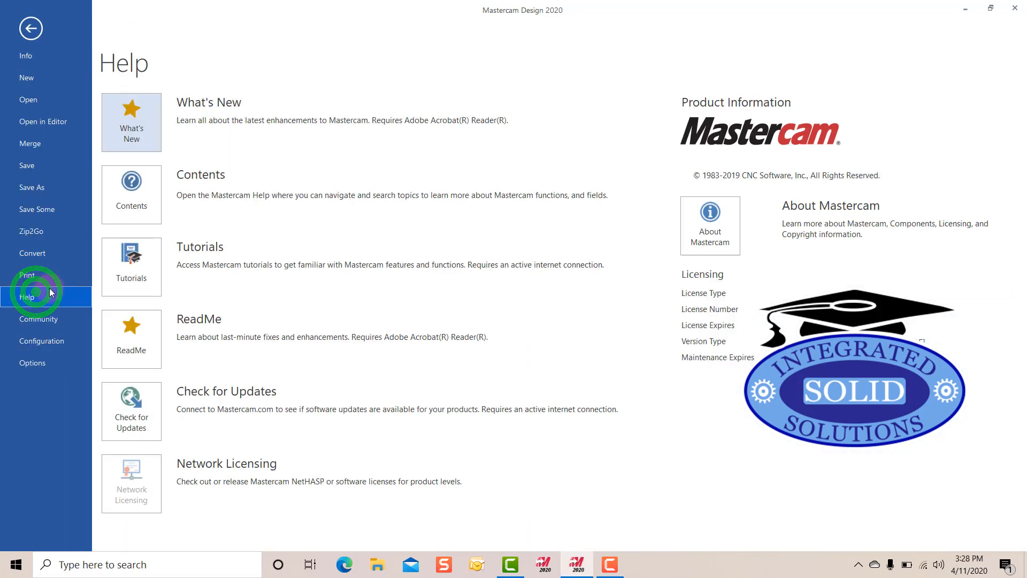
{"action": "mouse_move", "coordinate": [131, 408]}
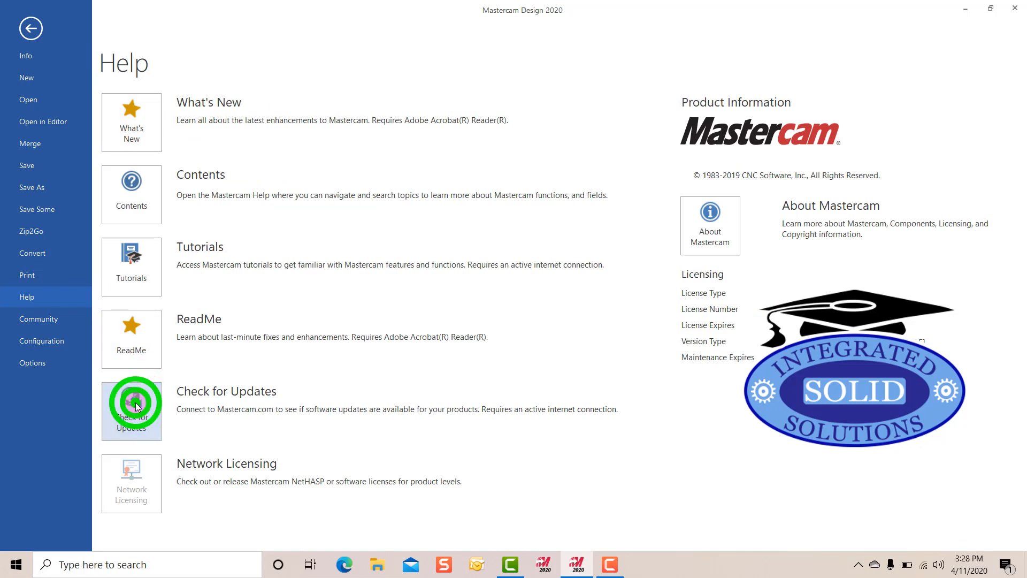
Check for updates online and download and install Mastercam 2020 Update 1.1
{"action": "left_click", "coordinate": [131, 407]}
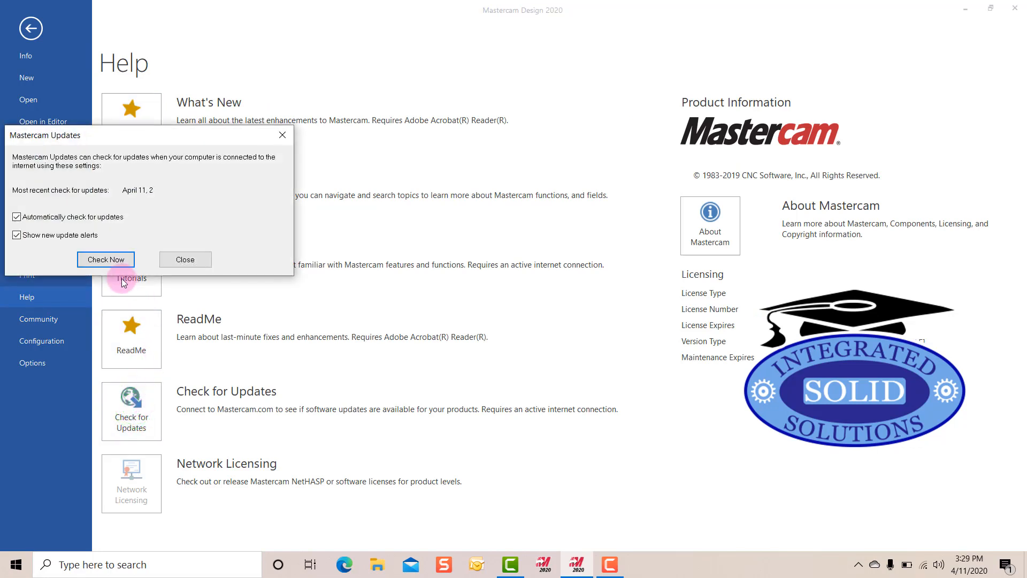
{"action": "mouse_move", "coordinate": [175, 293]}
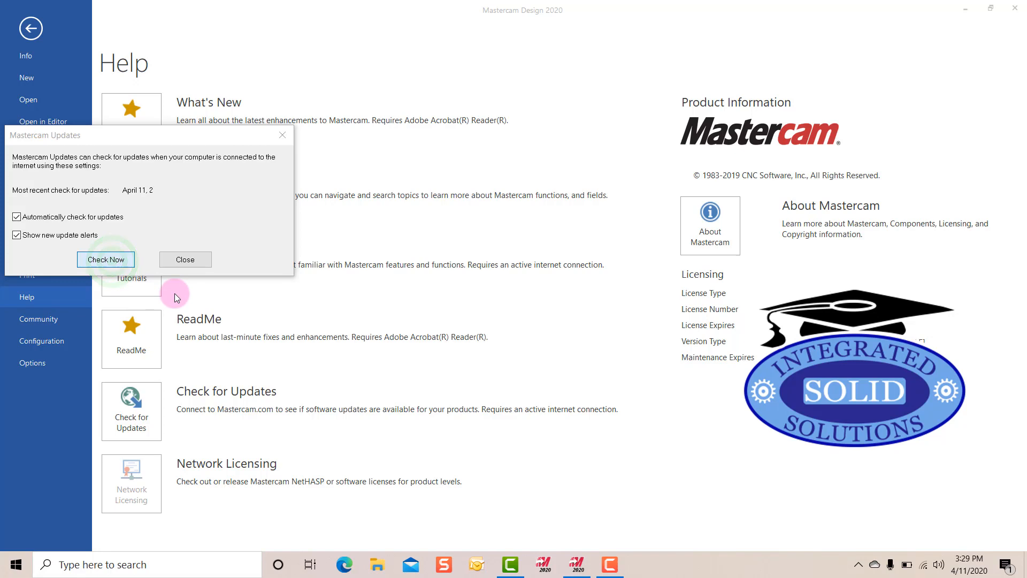
{"action": "left_click", "coordinate": [106, 260]}
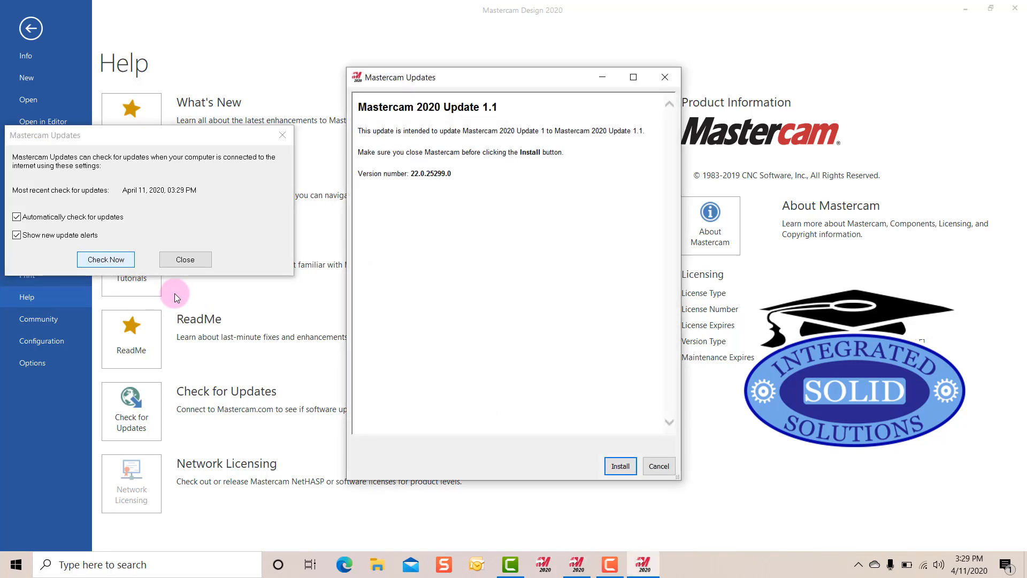
{"action": "mouse_move", "coordinate": [352, 348]}
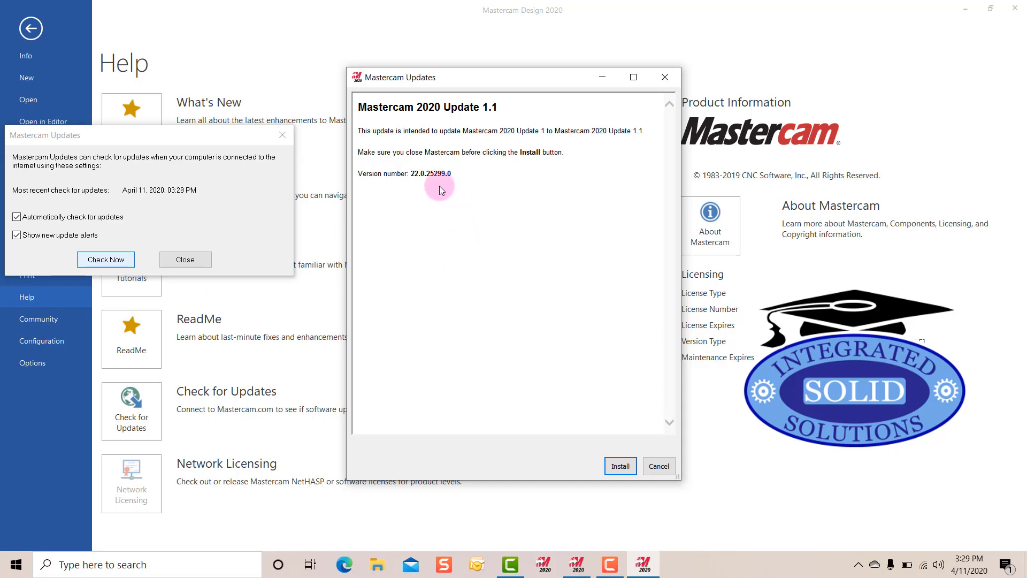
{"action": "mouse_move", "coordinate": [455, 177]}
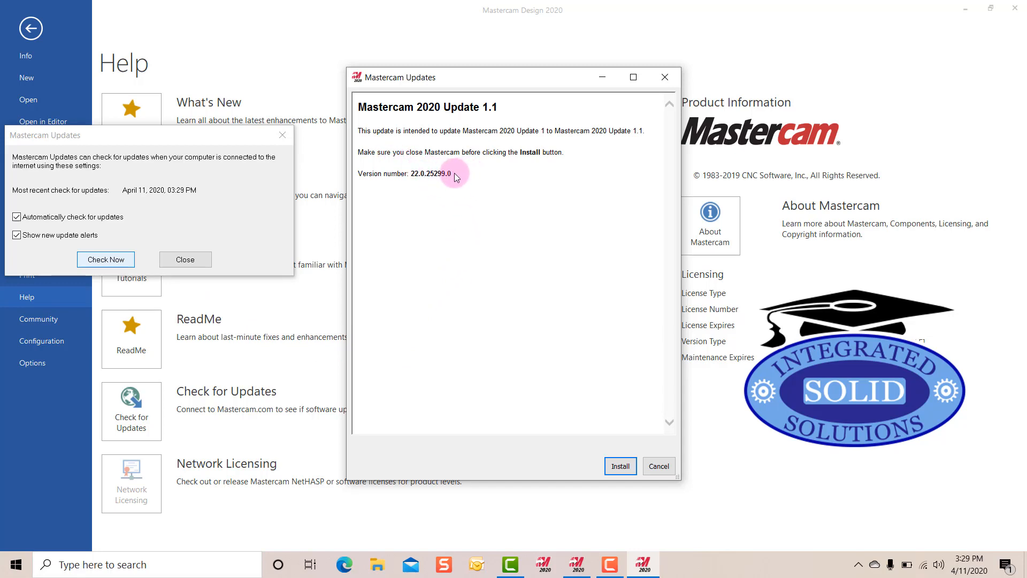
{"action": "mouse_move", "coordinate": [619, 466]}
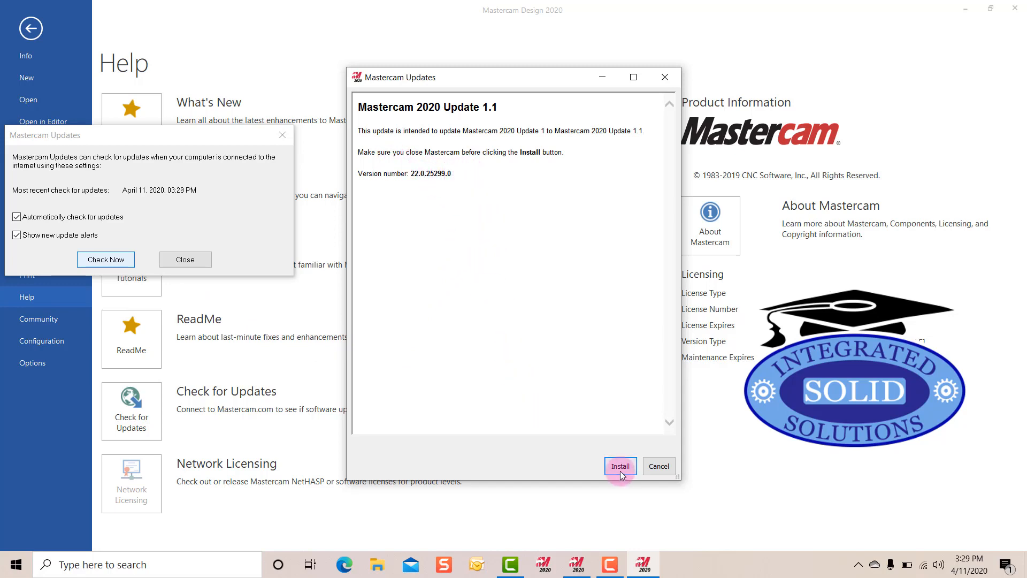
{"action": "left_click", "coordinate": [619, 467]}
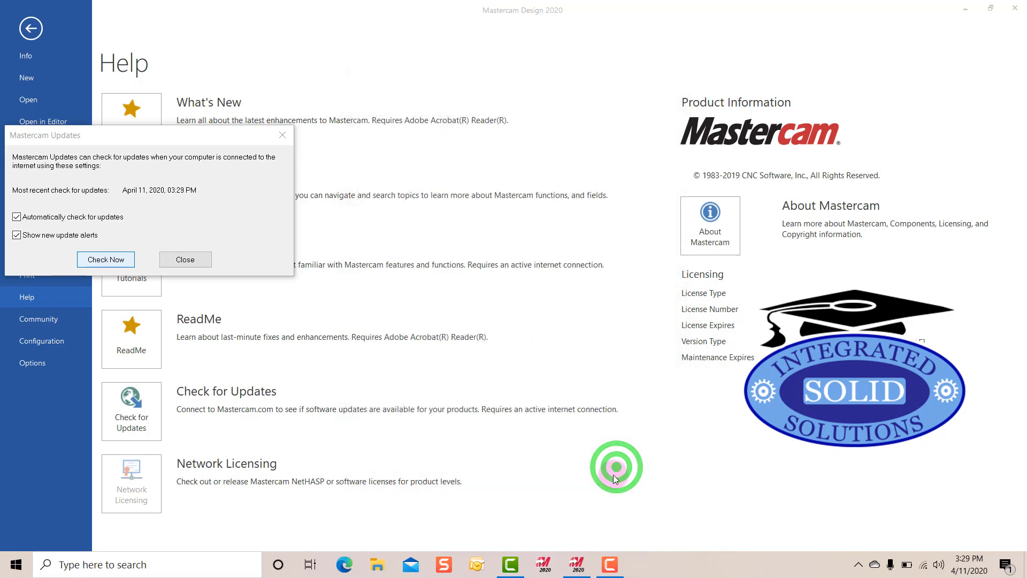
{"action": "left_click", "coordinate": [105, 260]}
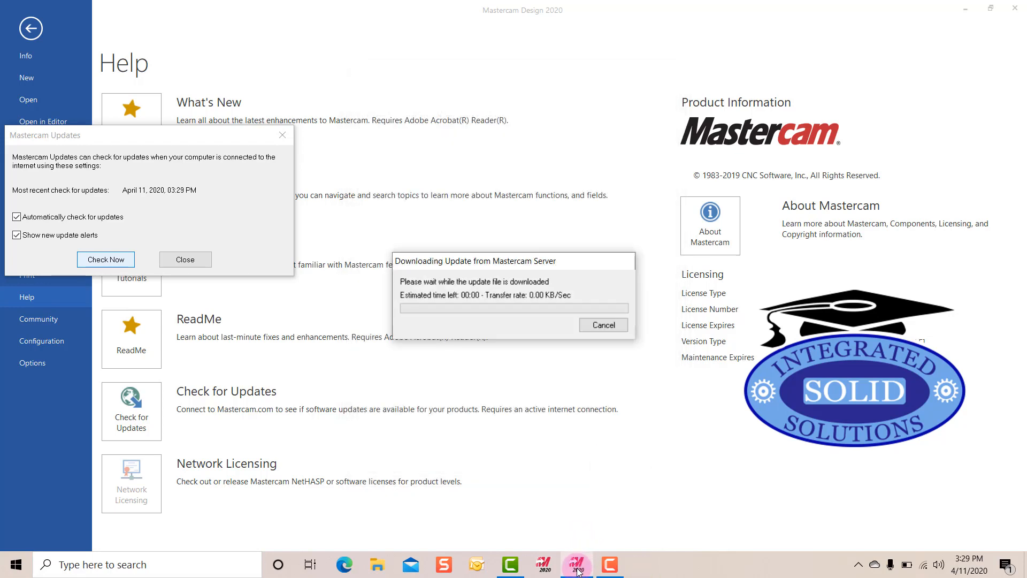
{"action": "left_click", "coordinate": [602, 325]}
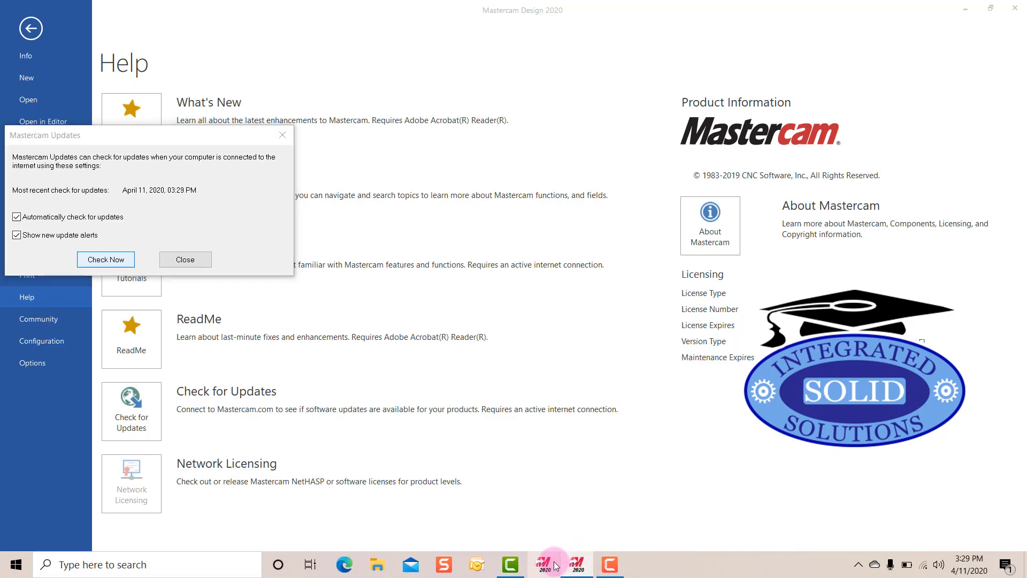
{"action": "mouse_move", "coordinate": [207, 267]}
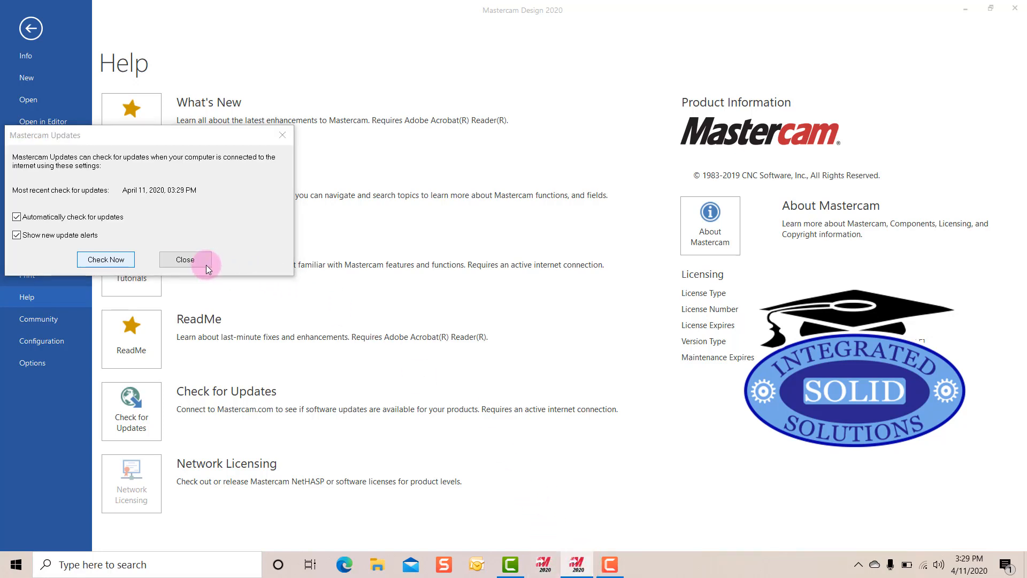
Close the Mastercam Updates dialog and exit Mastercam
{"action": "left_click", "coordinate": [184, 259]}
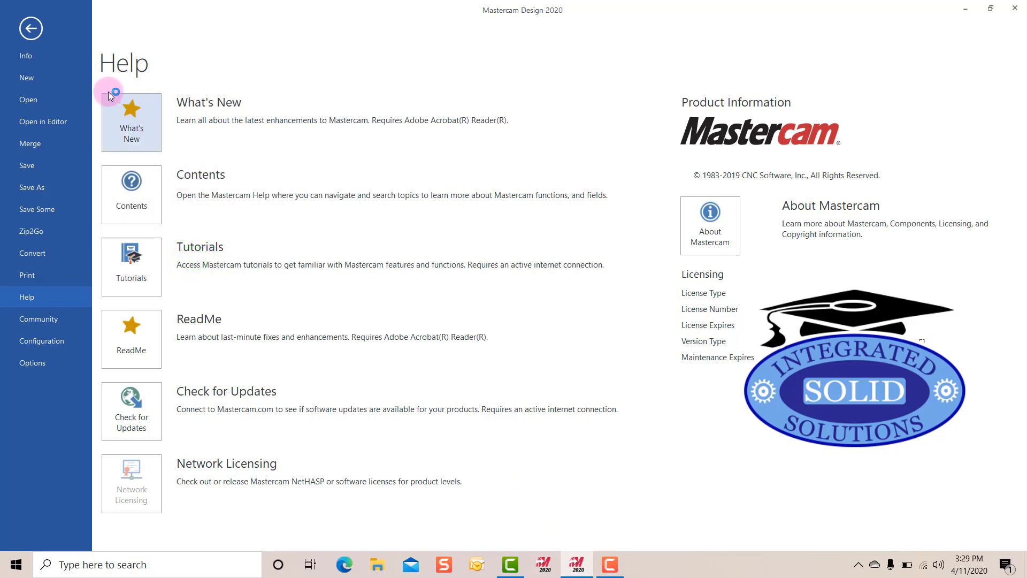
{"action": "left_click", "coordinate": [30, 27]}
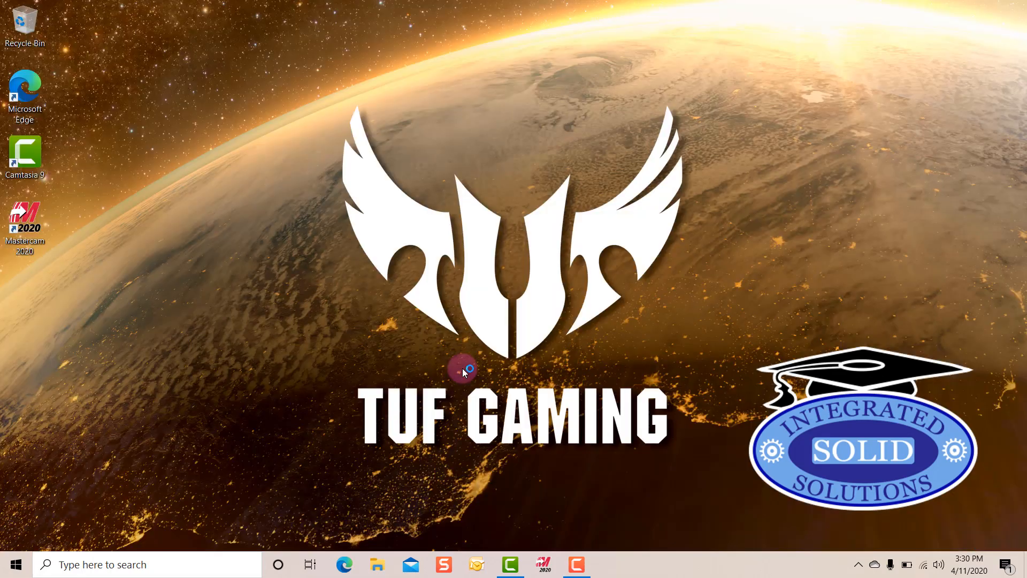
Launch the Update 1.1 setup from the desktop so the InstallShield Wizard opens
{"action": "double_click", "coordinate": [25, 223]}
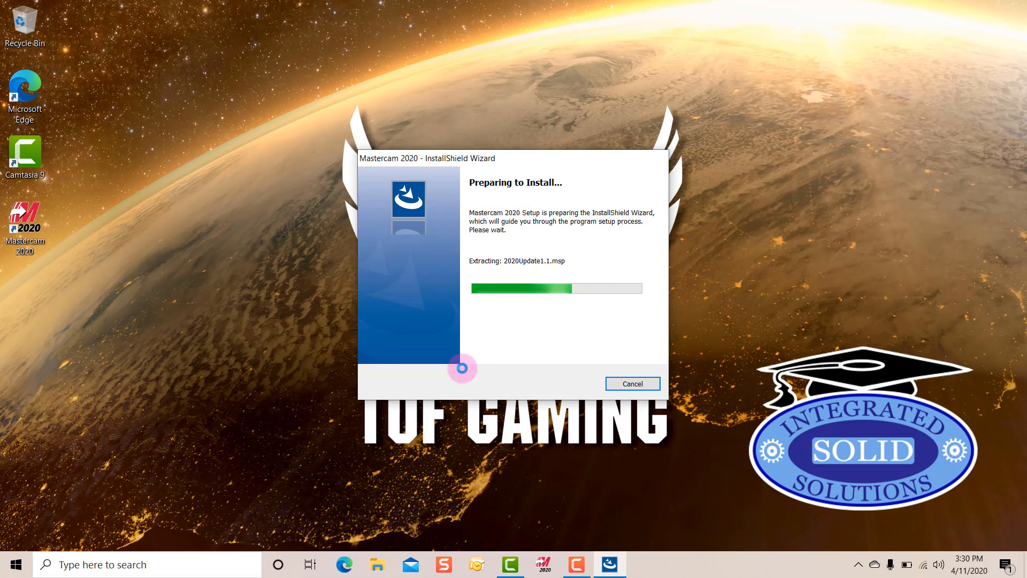
{"action": "left_click", "coordinate": [631, 383]}
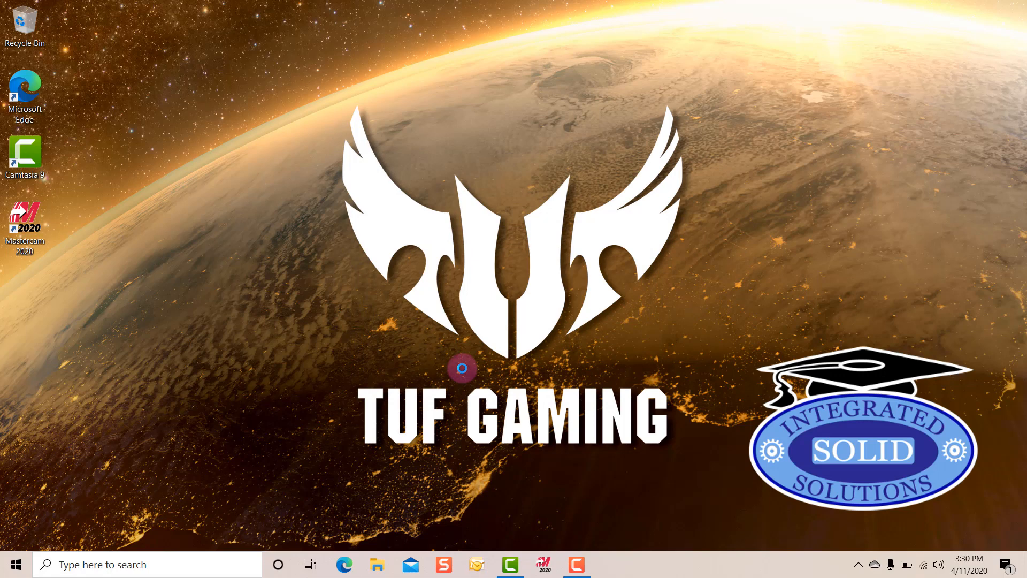
{"action": "double_click", "coordinate": [24, 221]}
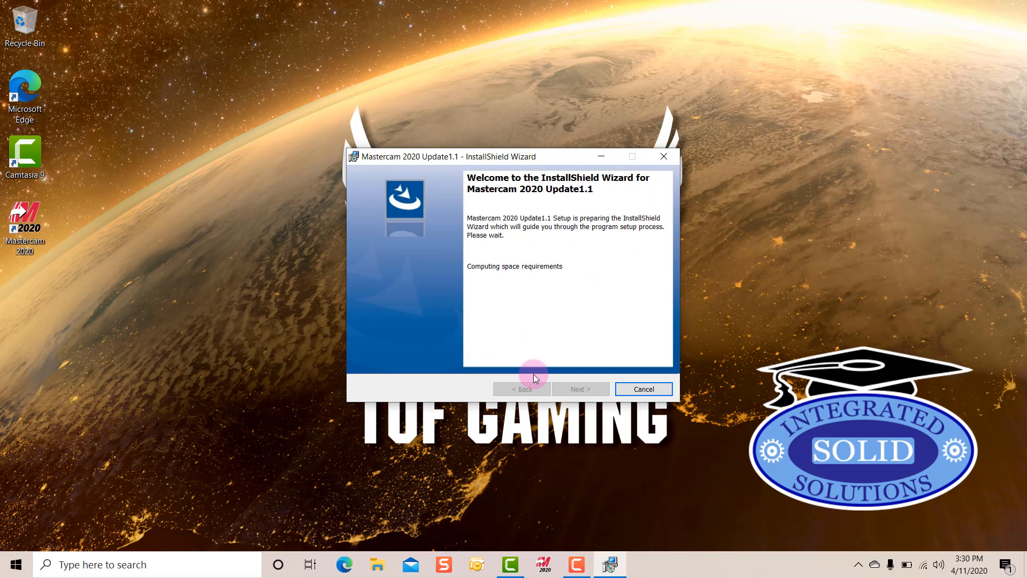
{"action": "mouse_move", "coordinate": [620, 407]}
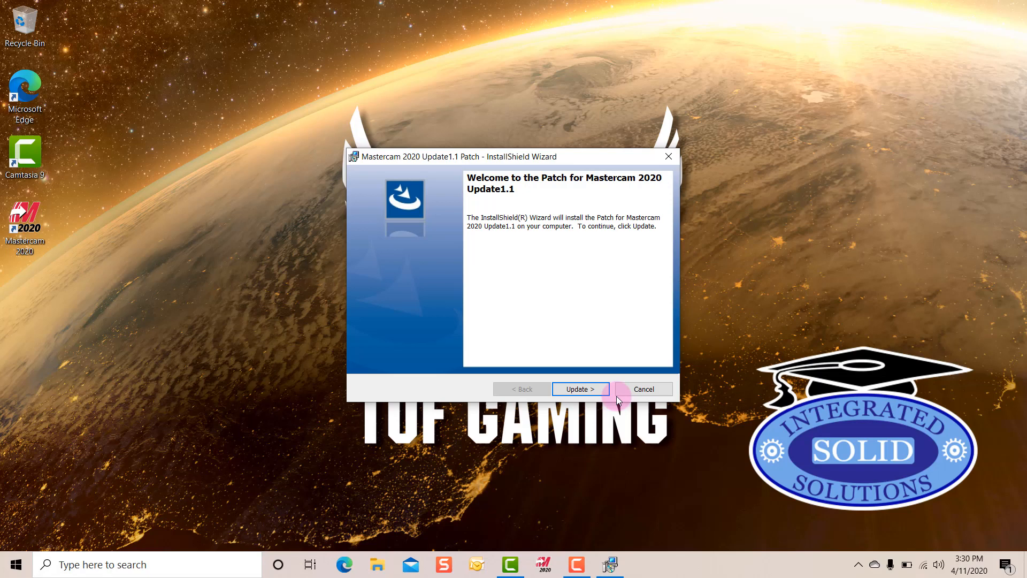
{"action": "mouse_move", "coordinate": [581, 368]}
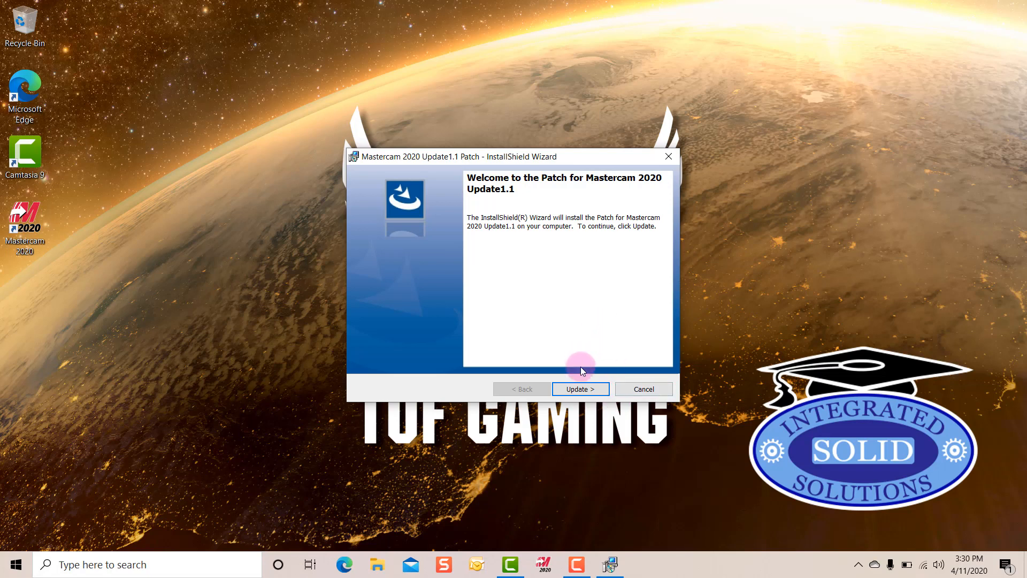
Confirm the patch welcome page with Update to begin installing Update 1.1
{"action": "left_click", "coordinate": [579, 389]}
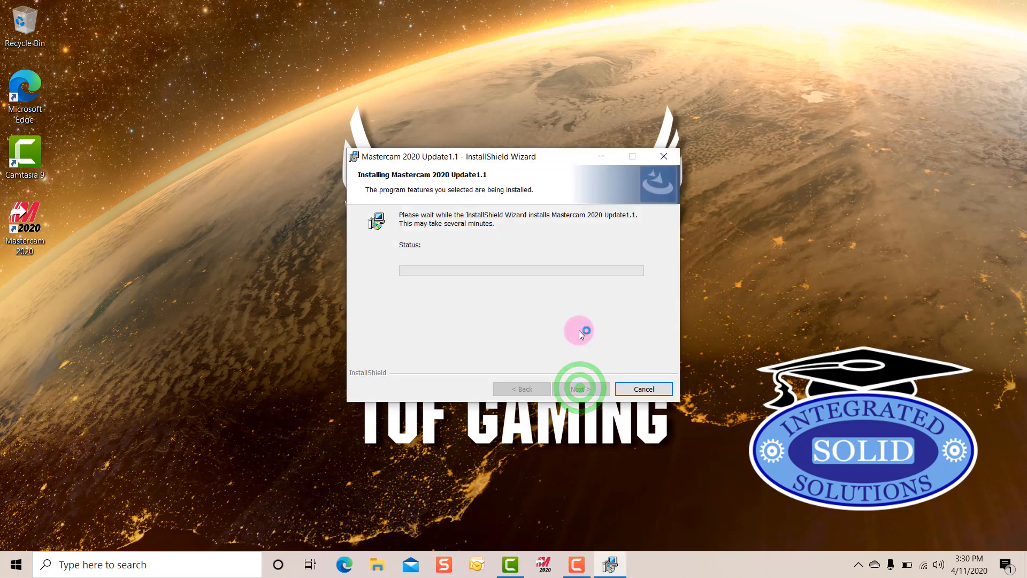